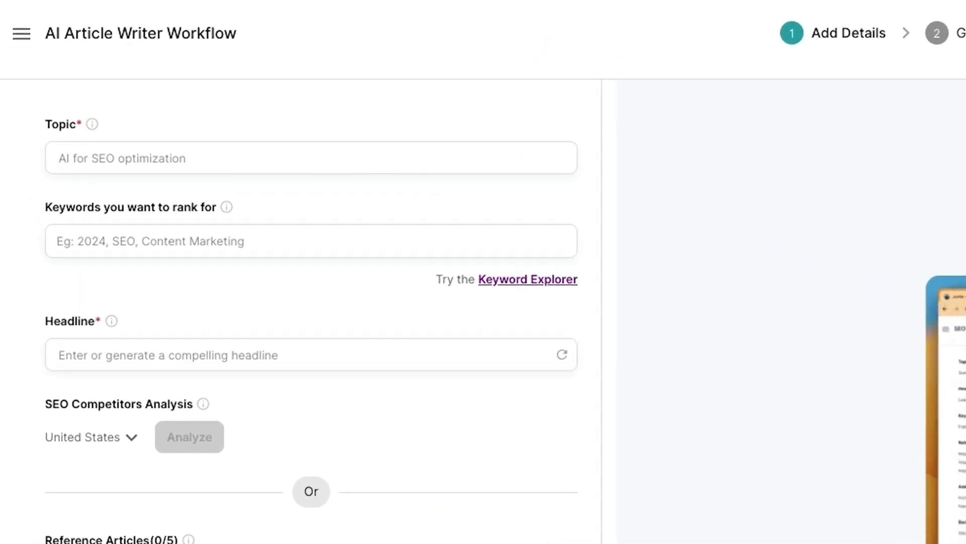
Enter topic Scuba diving, add keywords ending with 2024, and reveal suggested headlines.
{"action": "type", "text": "Scuba diving"}
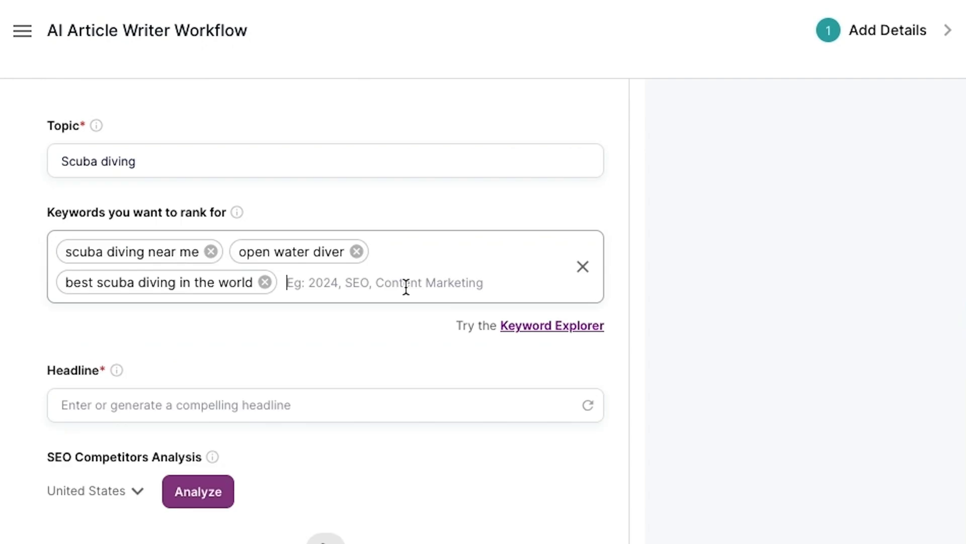
{"action": "type", "text": "2024"}
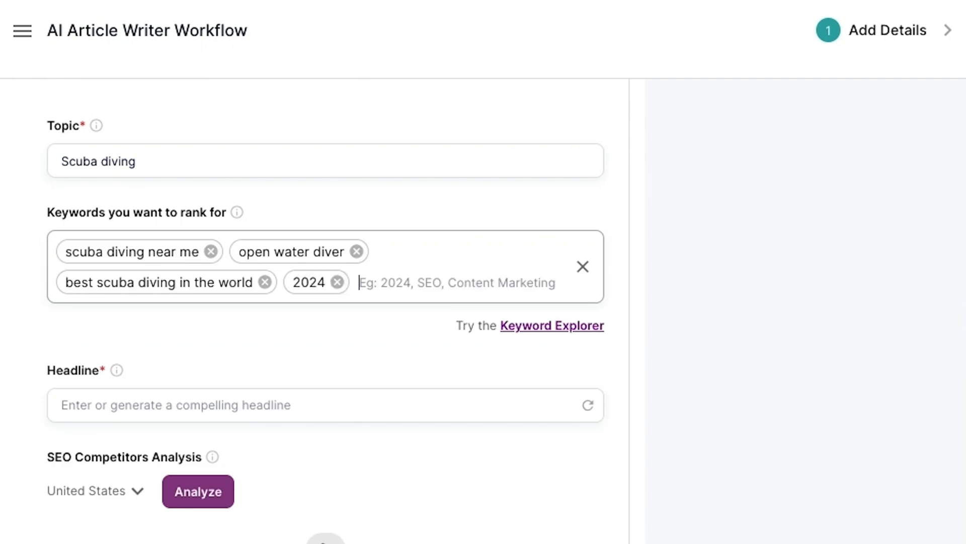
{"action": "left_click", "coordinate": [586, 405]}
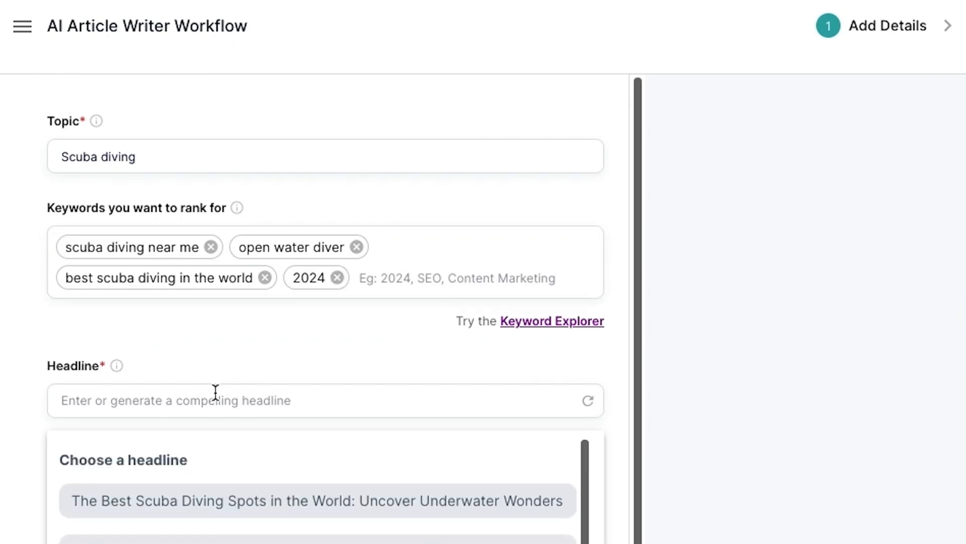
{"action": "scroll", "scroll_direction": "down", "scroll_amount": 3}
{"action": "type", "text": "Include a call to action to sign up for my latest scuba diving course a"}
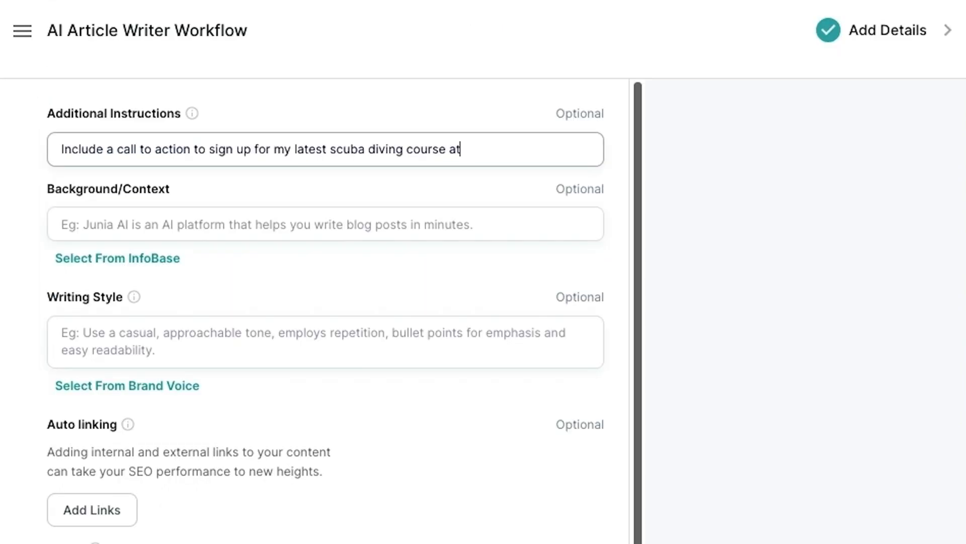
Finish the instruction placing a scuba course call to action at the end of the article.
{"action": "type", "text": "the end o"}
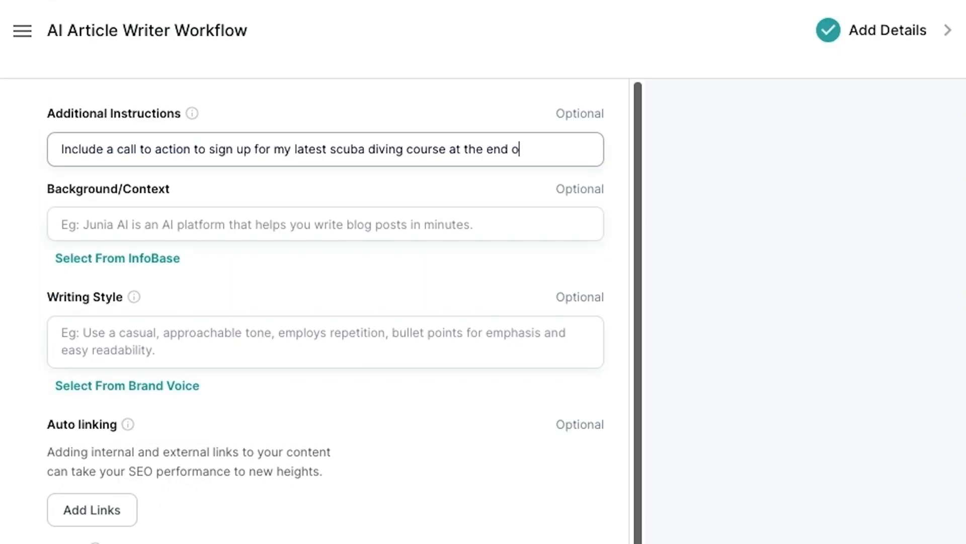
{"action": "type", "text": "f the art"}
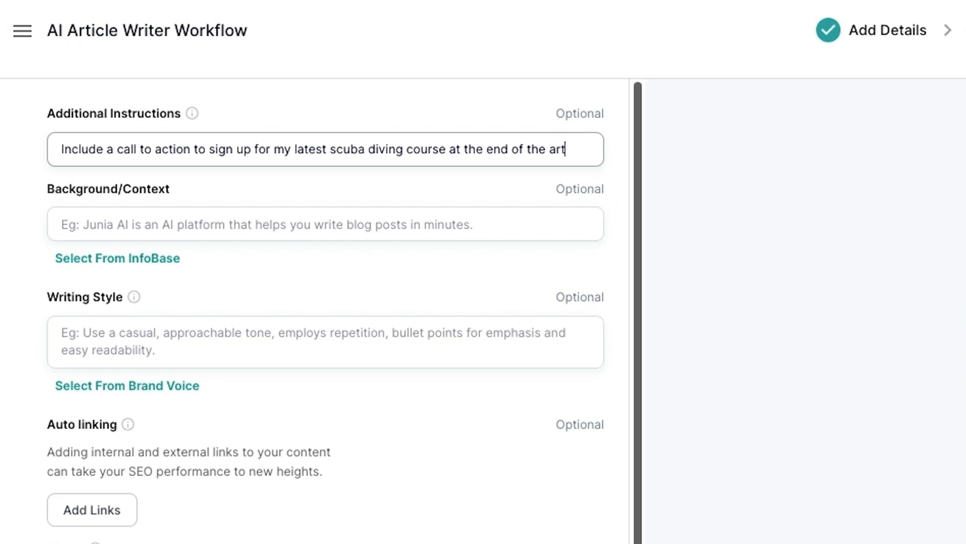
{"action": "type", "text": "icle"}
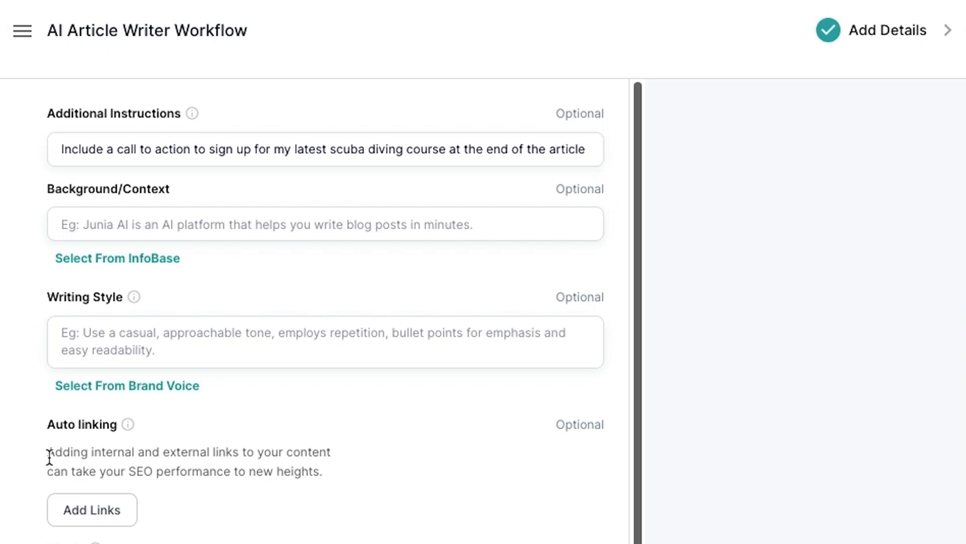
{"action": "left_click", "coordinate": [91, 509]}
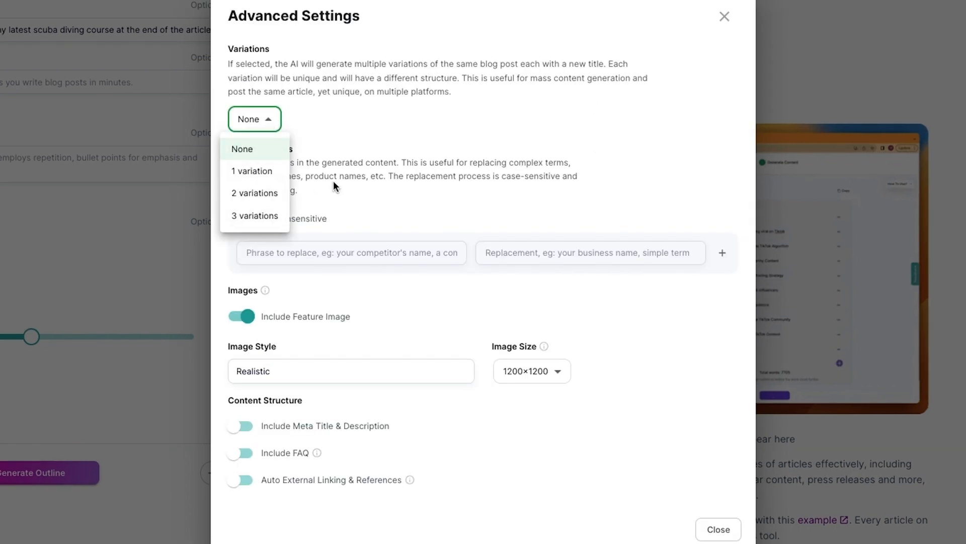
Pick the number of article variations from the Variations dropdown.
{"action": "left_click", "coordinate": [253, 119]}
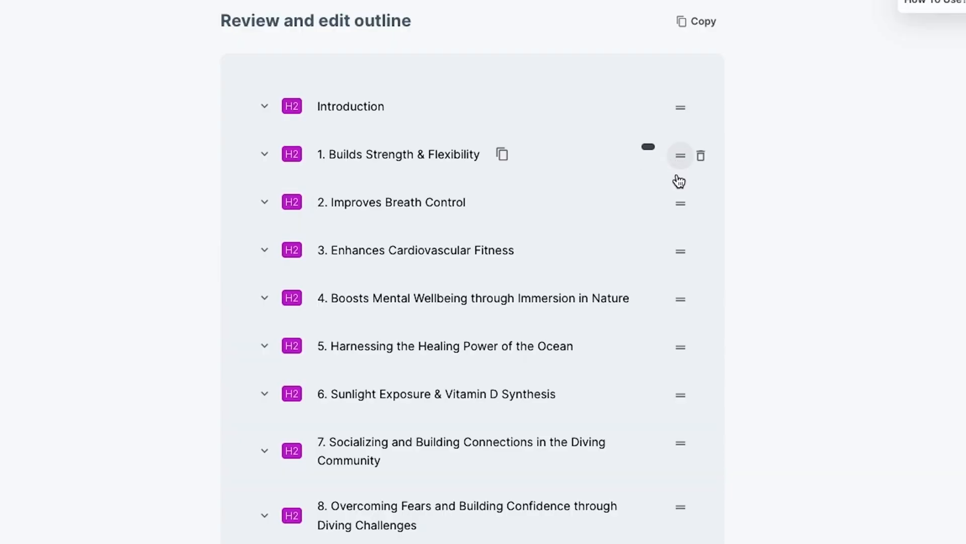
Adjust the Introduction's word count, then generate and review the full scuba health benefits article.
{"action": "left_click", "coordinate": [265, 105]}
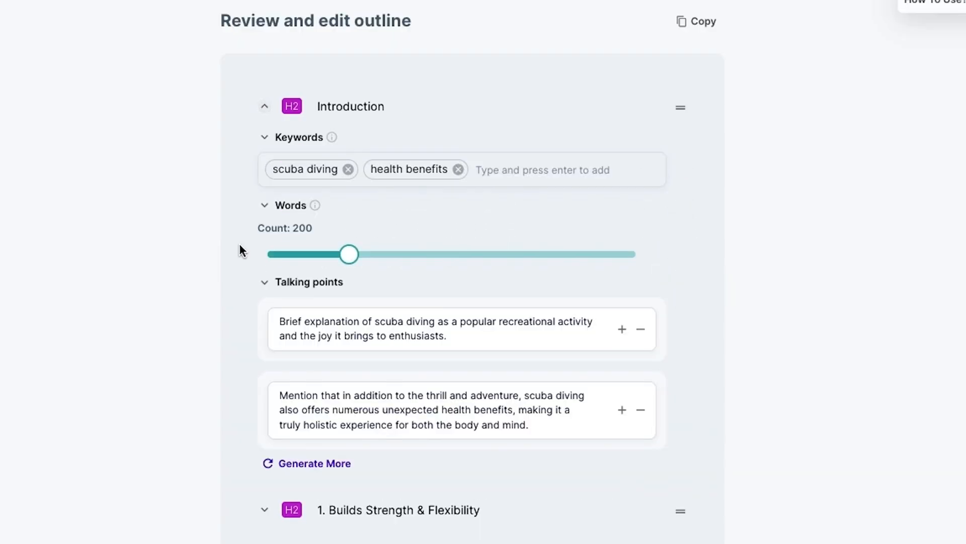
{"action": "left_click_drag", "start_coordinate": [349, 253], "coordinate": [306, 254]}
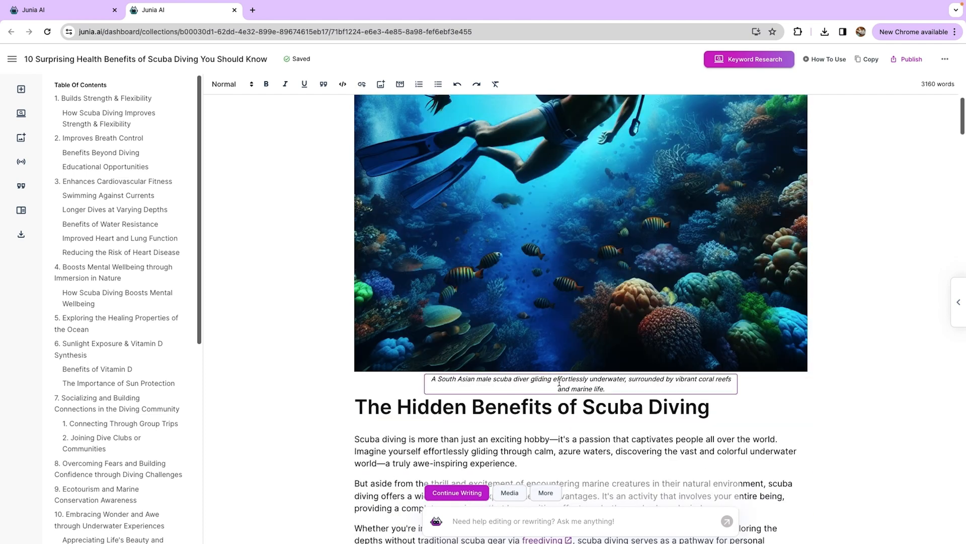
{"action": "scroll", "scroll_direction": "down", "scroll_amount": 3}
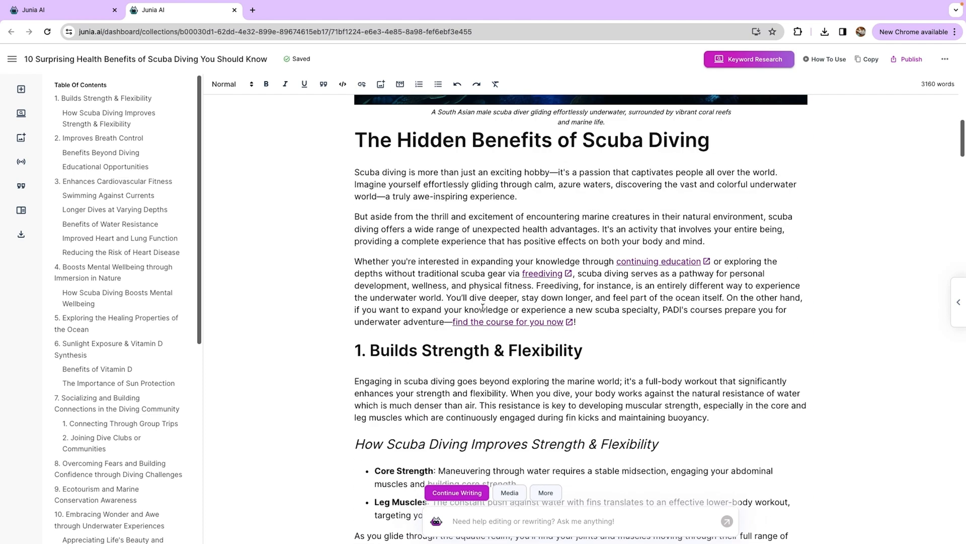
{"action": "scroll", "scroll_direction": "down", "scroll_amount": 3}
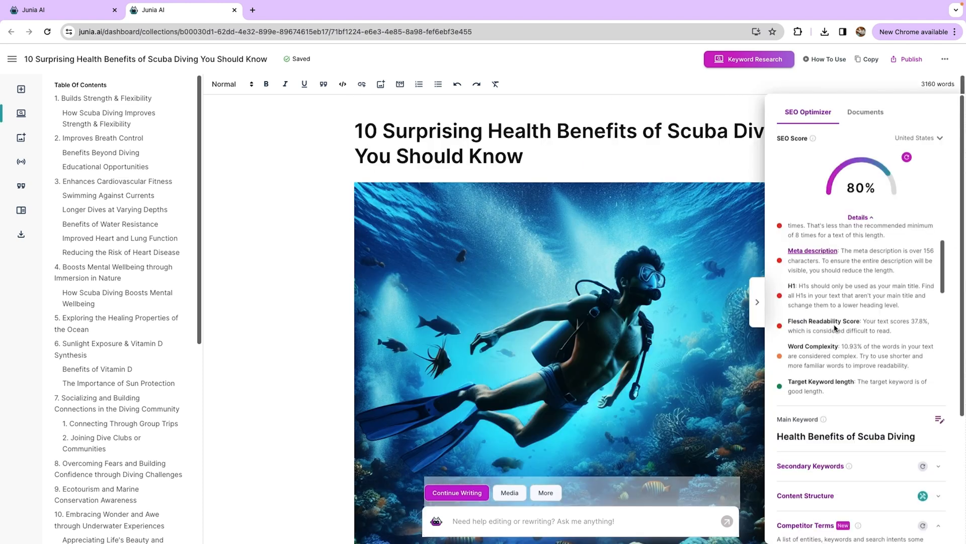
Scroll through the 80% SEO score's detailed recommendations.
{"action": "scroll", "scroll_direction": "down", "scroll_amount": 3}
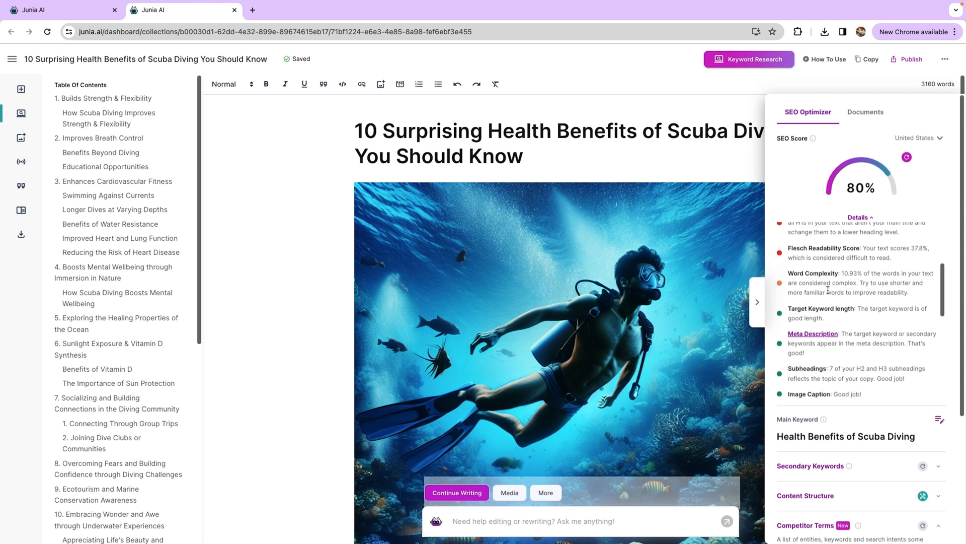
{"action": "scroll", "scroll_direction": "down", "scroll_amount": 3}
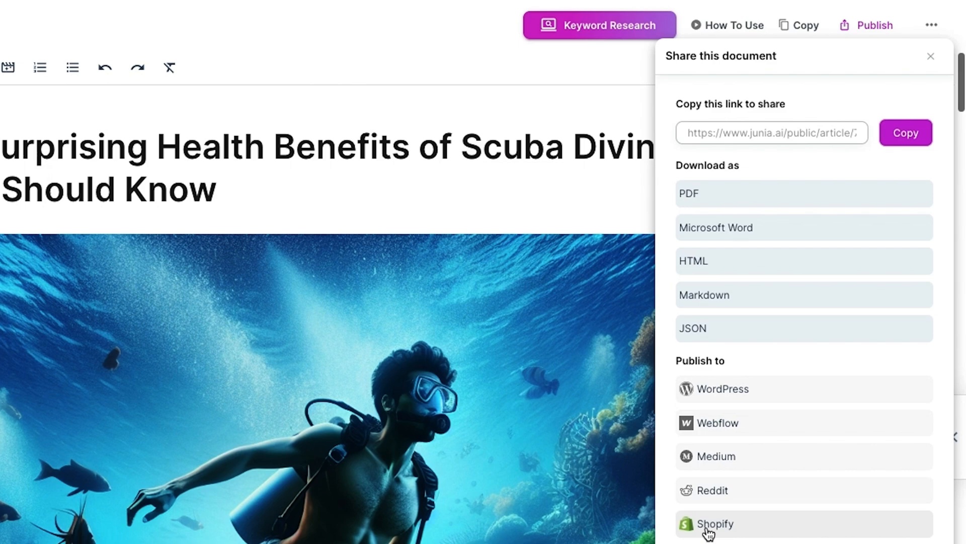
Publish the article to WordPress with Submit to Indexer enabled.
{"action": "left_click", "coordinate": [724, 388]}
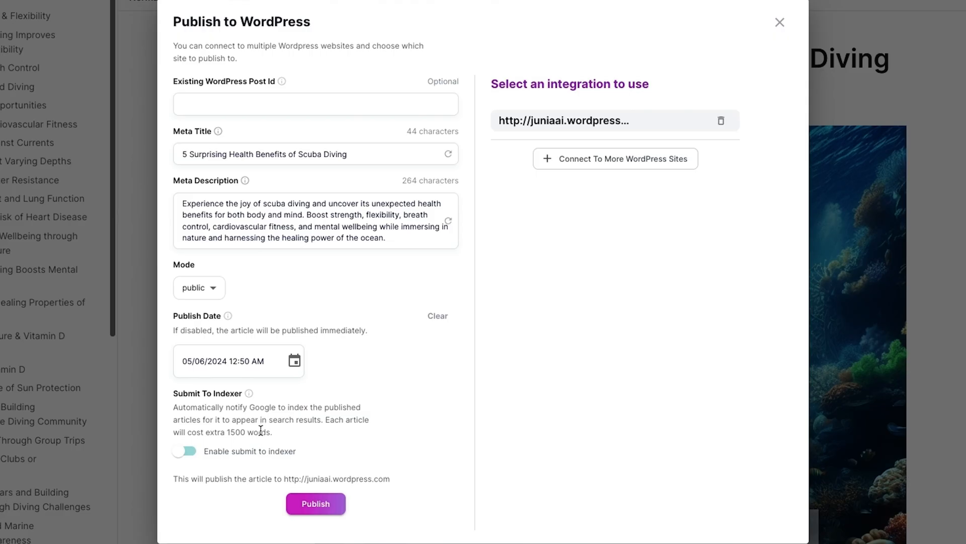
{"action": "left_click", "coordinate": [183, 451]}
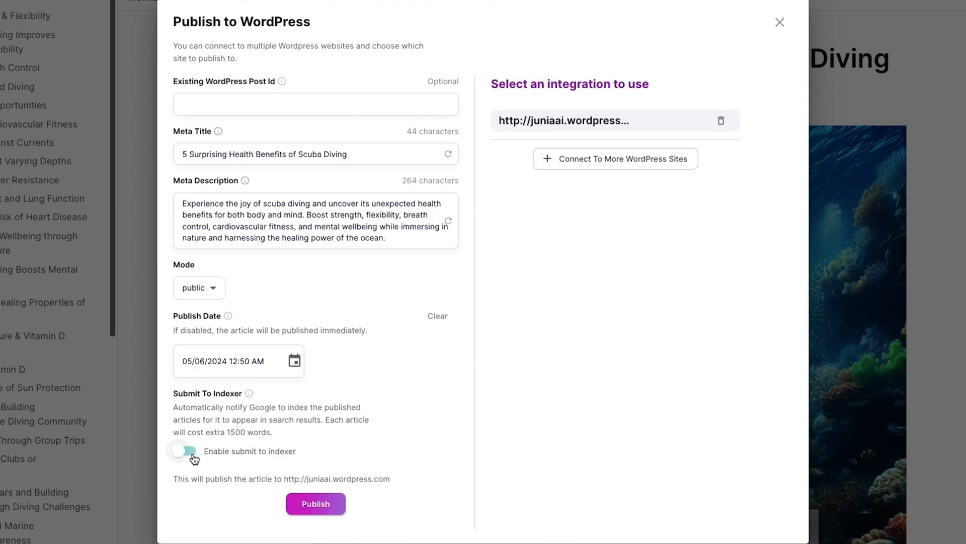
{"action": "left_click", "coordinate": [186, 451]}
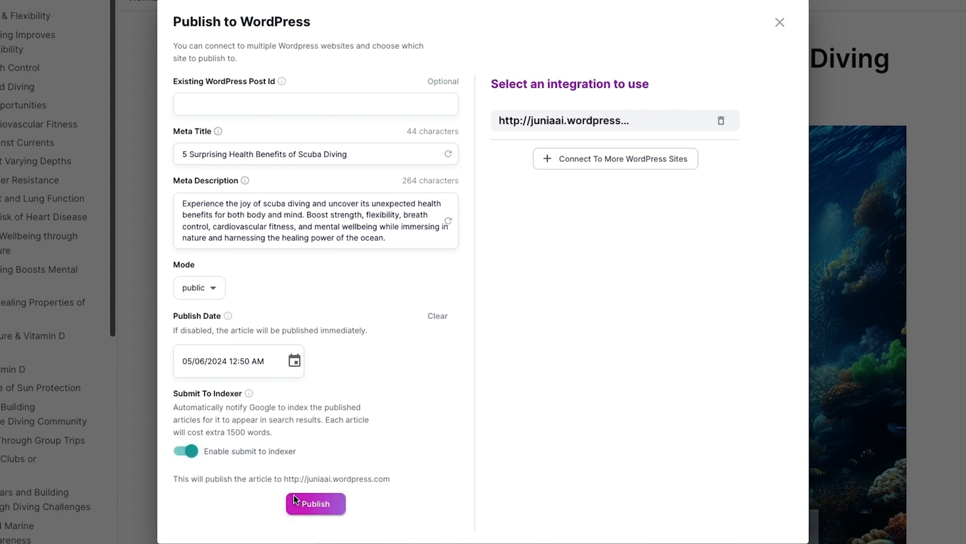
{"action": "left_click", "coordinate": [315, 503]}
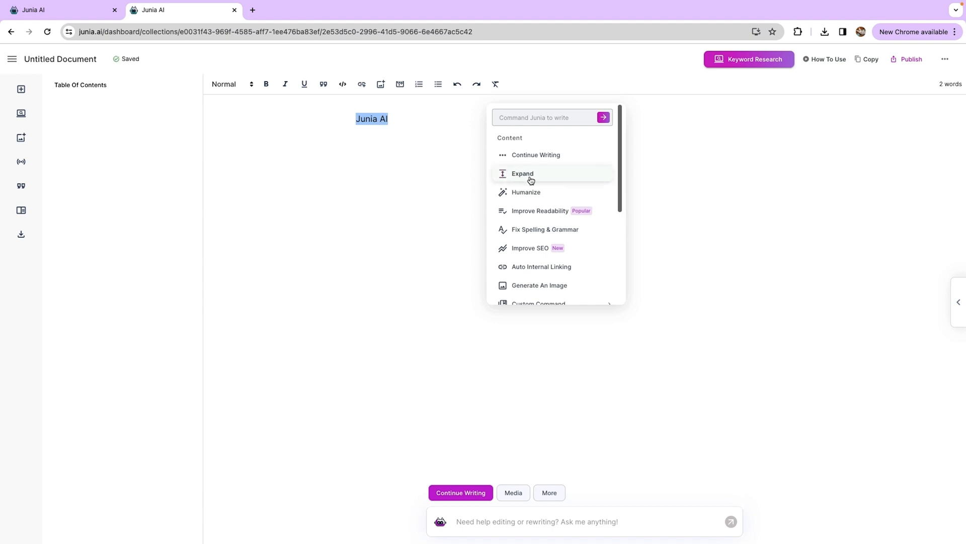
Expand the Junia AI phrase in a new document into longer text.
{"action": "left_click", "coordinate": [522, 173]}
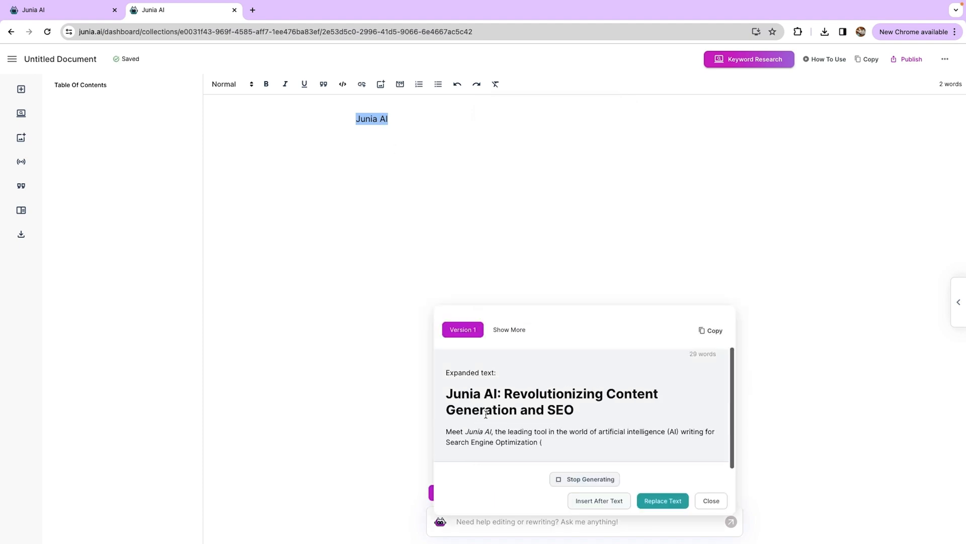